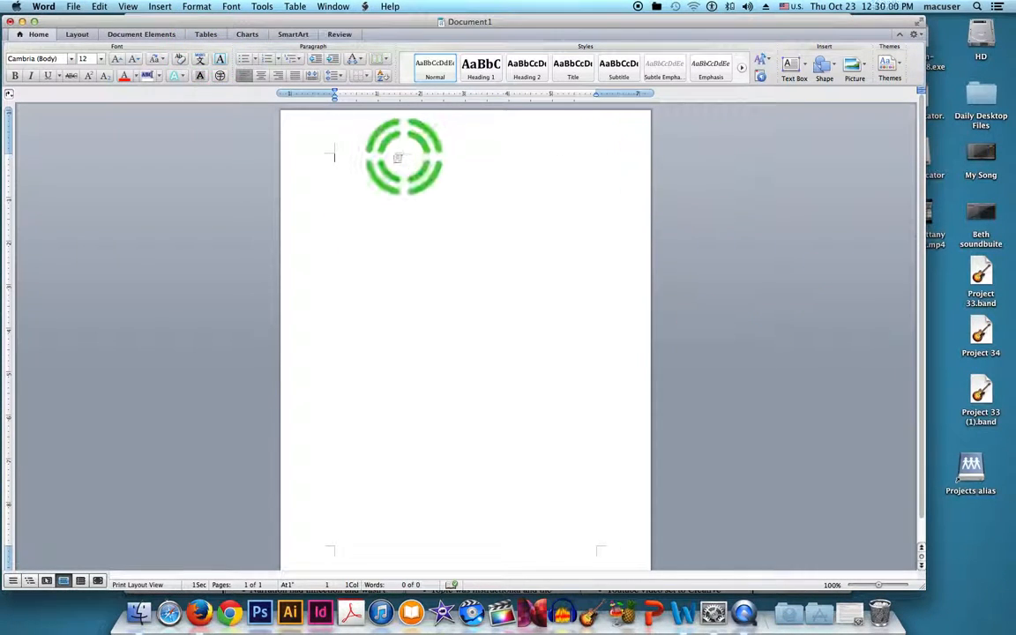
Insert a blank 6 x 6 table from the Tables tab's New grid
{"action": "left_click", "coordinate": [205, 33]}
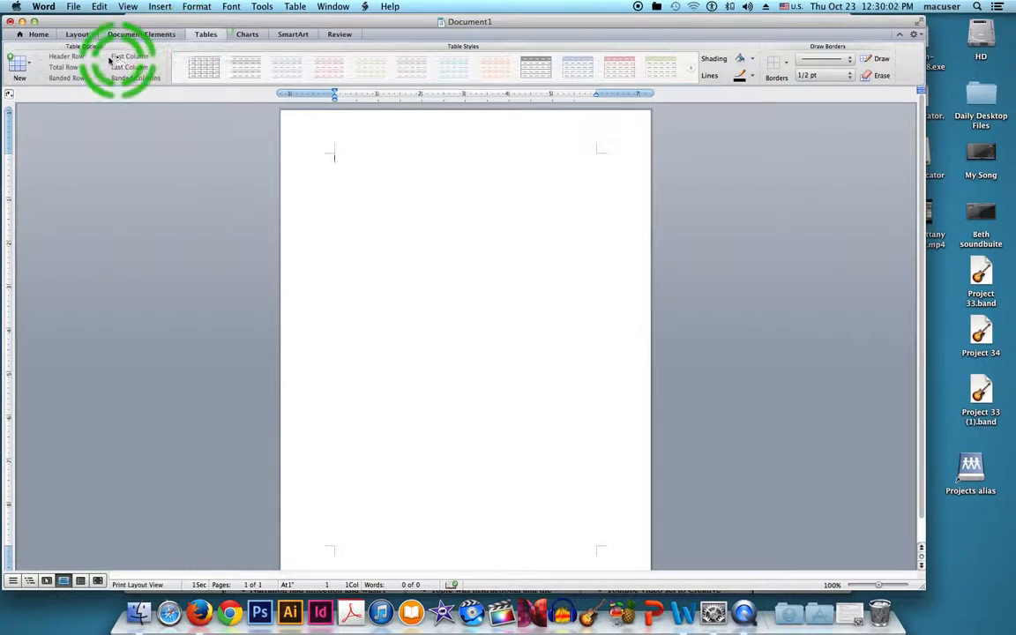
{"action": "left_click", "coordinate": [20, 62]}
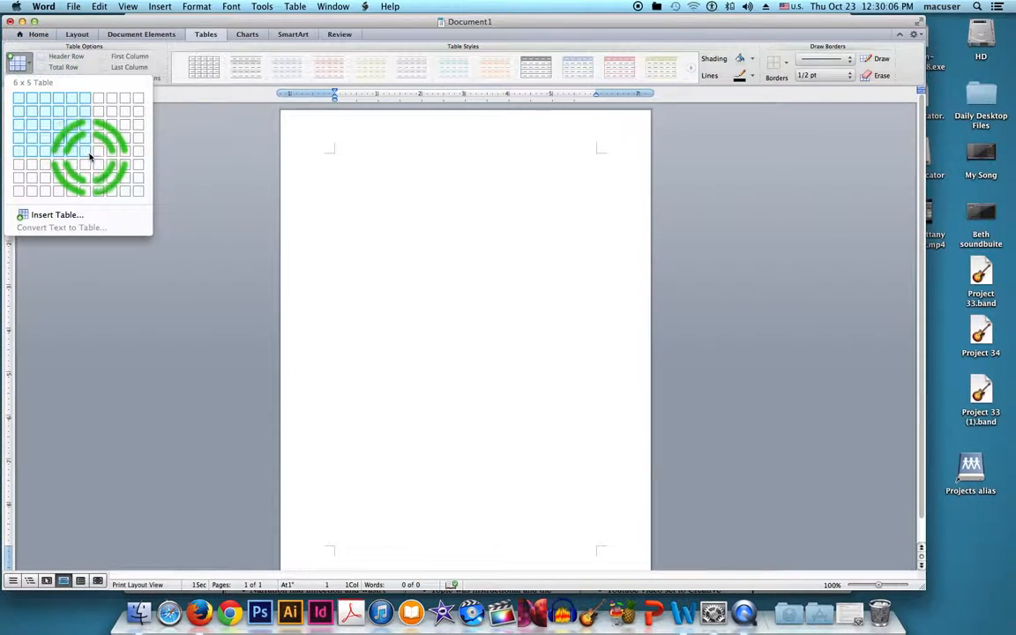
{"action": "left_click", "coordinate": [88, 159]}
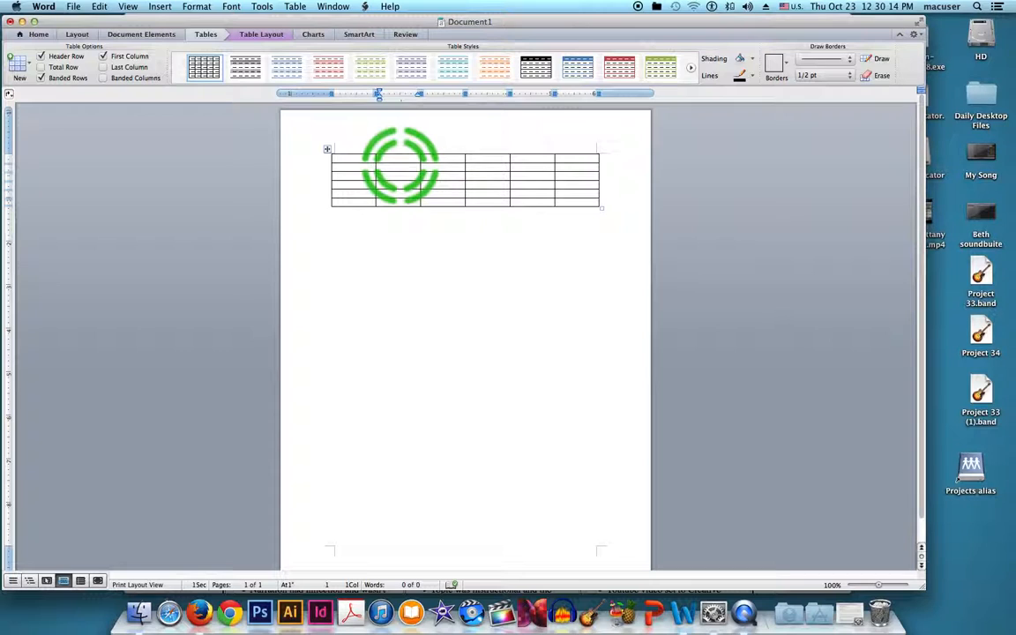
Label the heading cells 'Number of pets', 'Number of siblings' and 'Number of vehicles'
{"action": "type", "text": "Number of"}
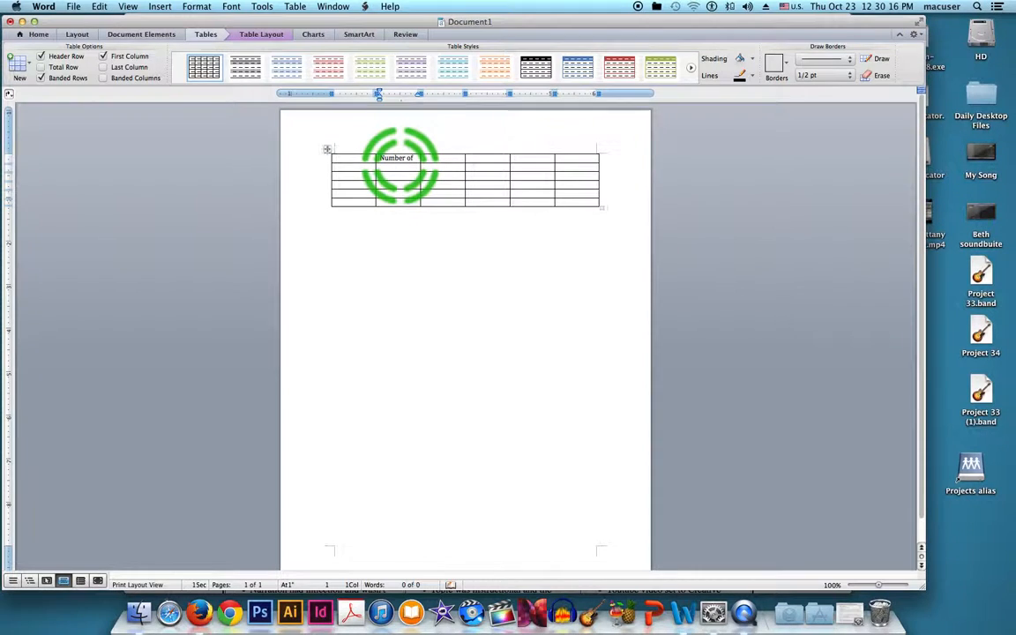
{"action": "type", "text": "Number of vehicles"}
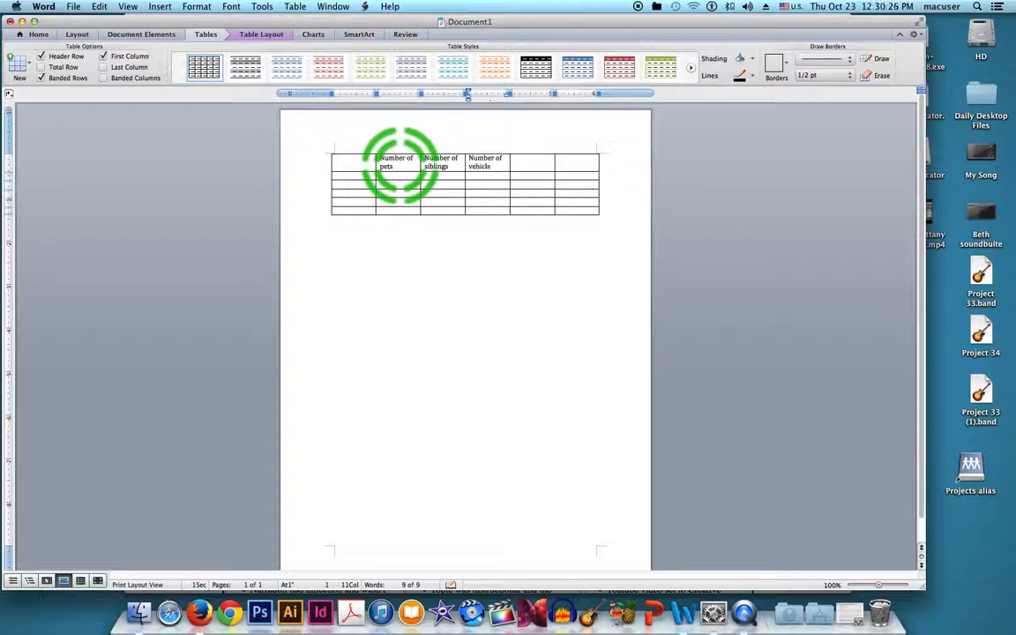
Enter Kerry, Cody, Beth, John and Steve down the first column, then select the two empty right columns
{"action": "left_click", "coordinate": [360, 174]}
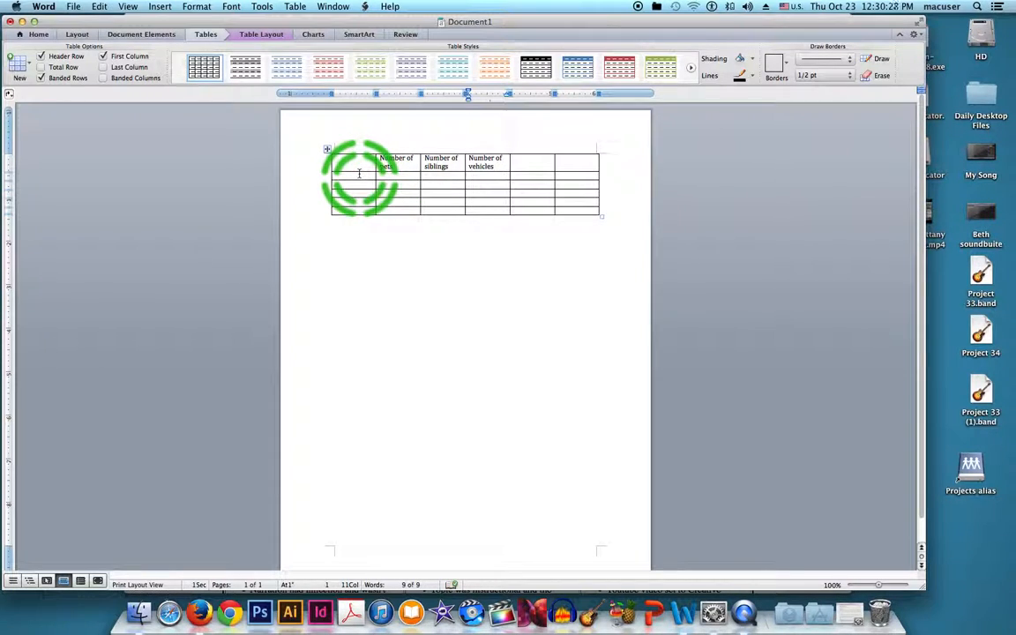
{"action": "type", "text": "kers"}
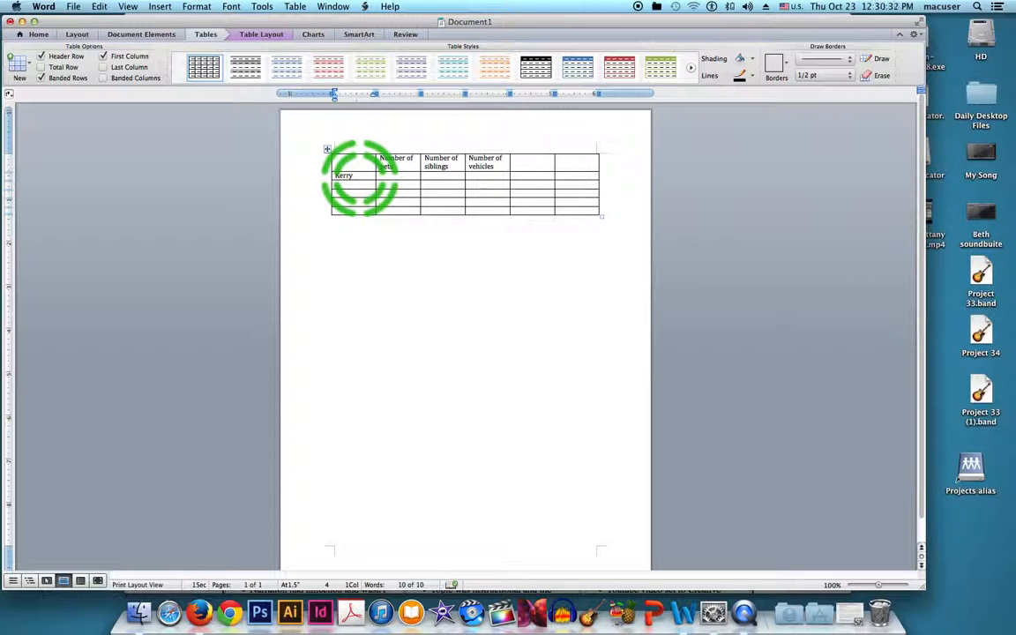
{"action": "type", "text": "Cody"}
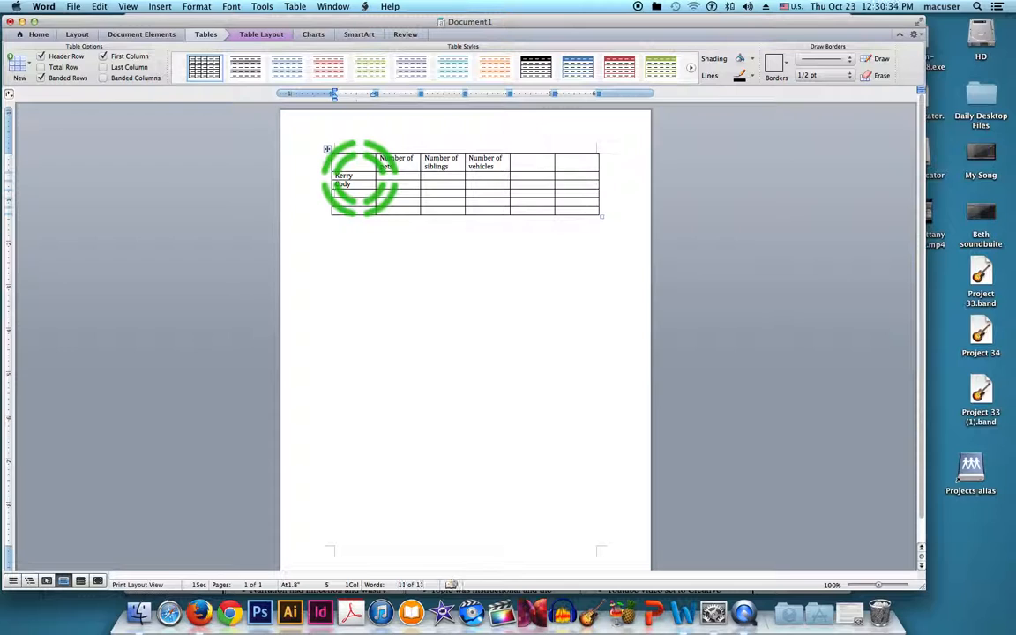
{"action": "type", "text": "Beth"}
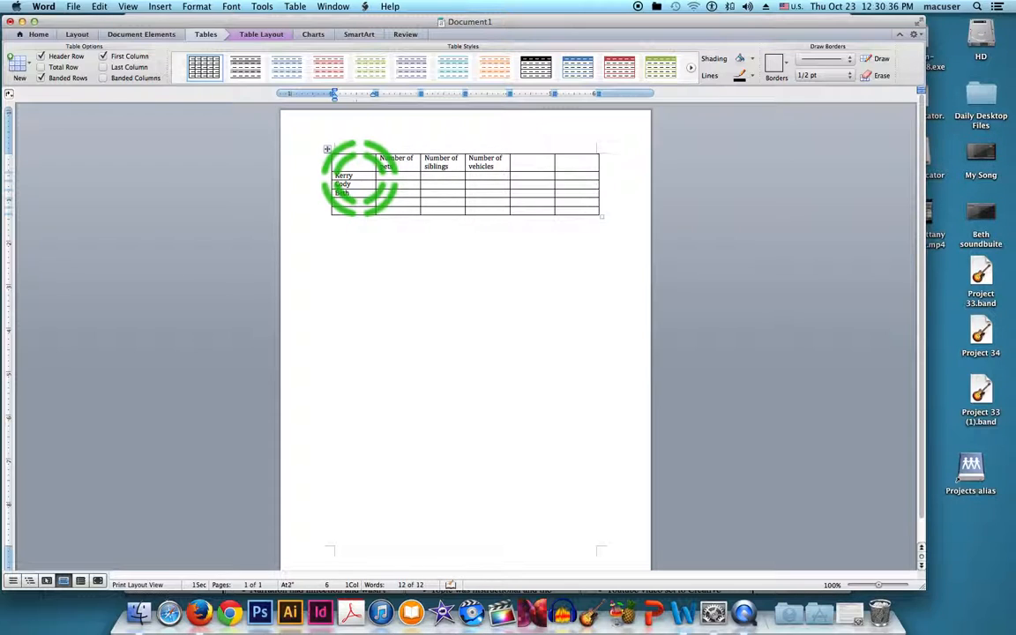
{"action": "type", "text": "John"}
{"action": "type", "text": "Steve"}
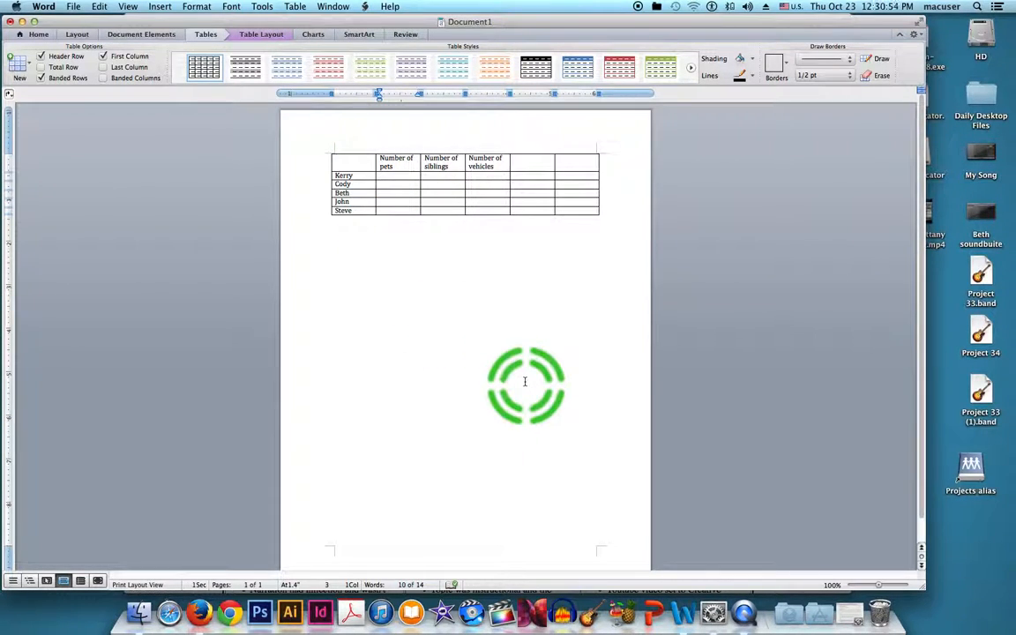
{"action": "left_click", "coordinate": [397, 175]}
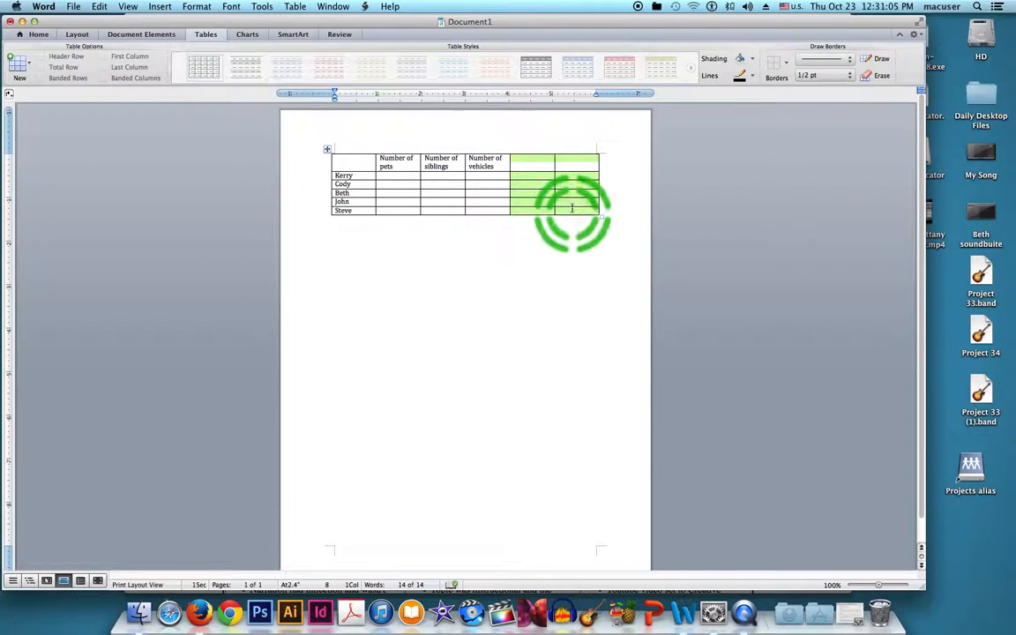
Delete the two selected empty columns, leaving a four-column table
{"action": "right_click", "coordinate": [538, 180]}
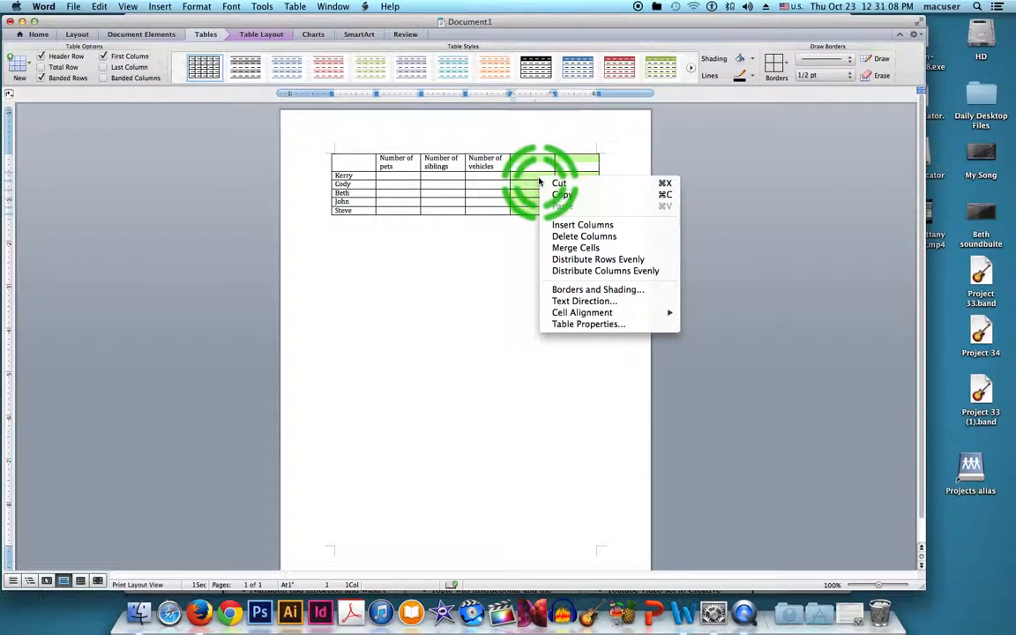
{"action": "mouse_move", "coordinate": [582, 236]}
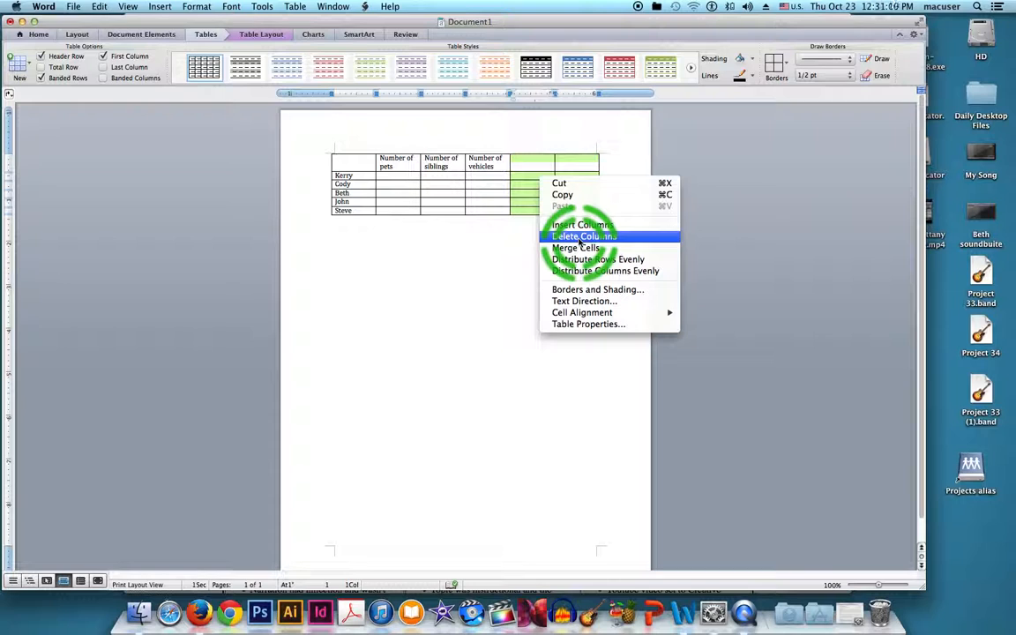
{"action": "left_click", "coordinate": [582, 236]}
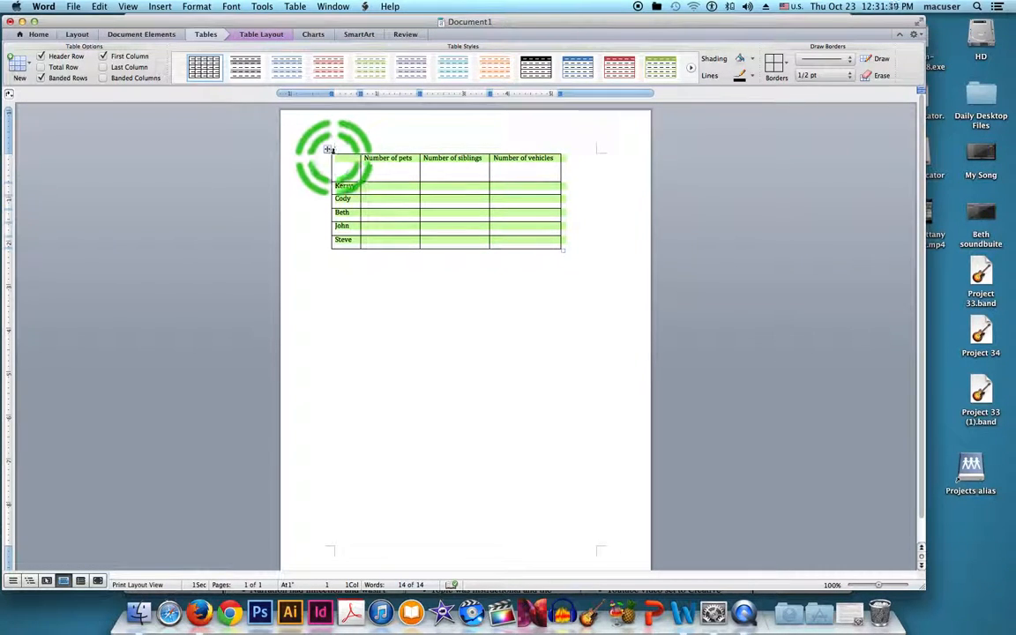
Set every table cell's alignment to Align Center
{"action": "right_click", "coordinate": [333, 158]}
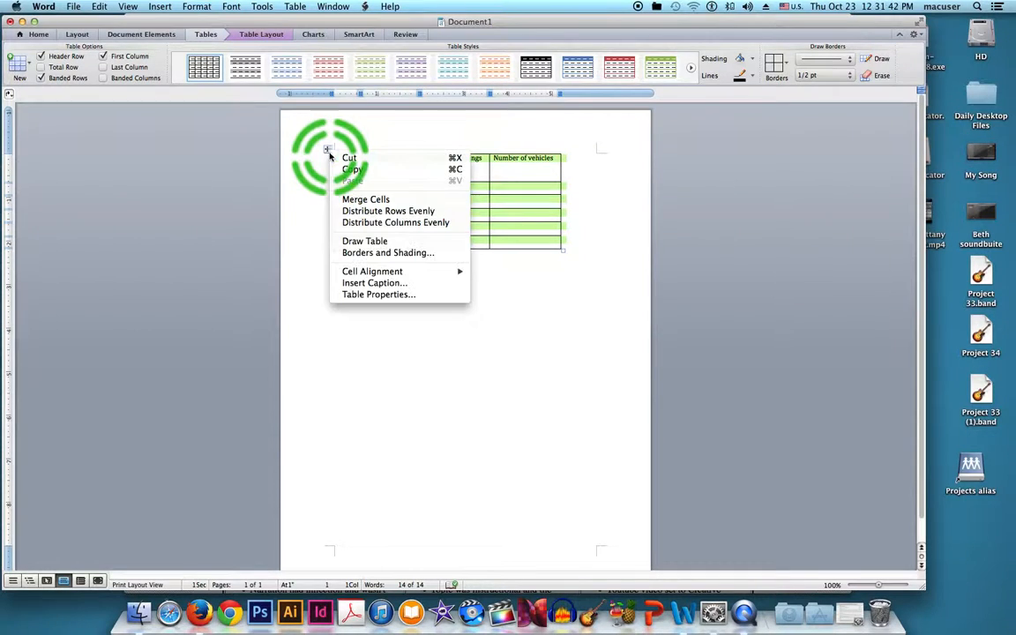
{"action": "mouse_move", "coordinate": [372, 272]}
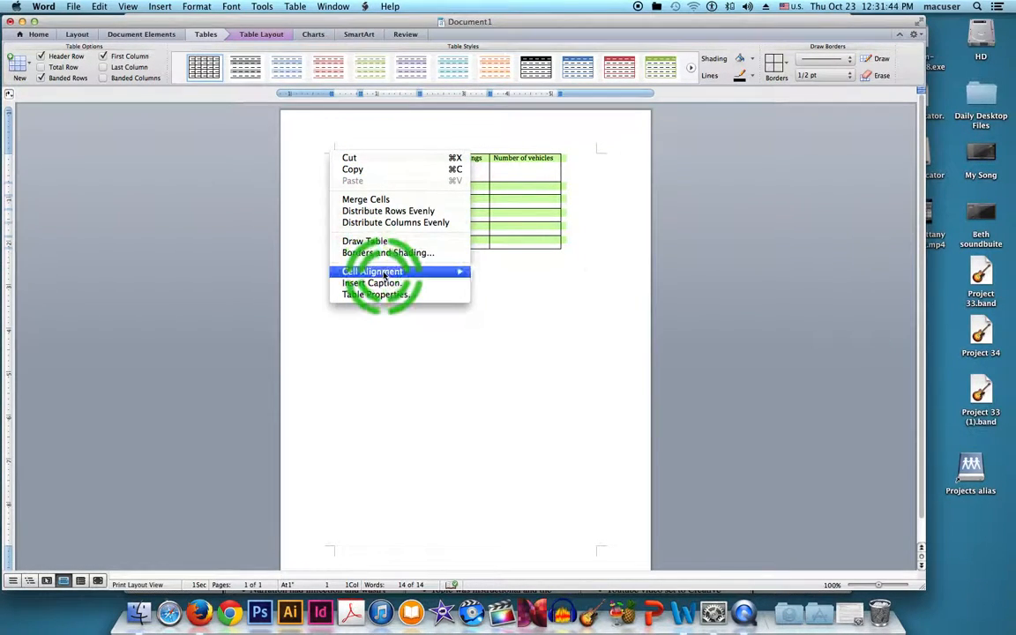
{"action": "left_click", "coordinate": [370, 272]}
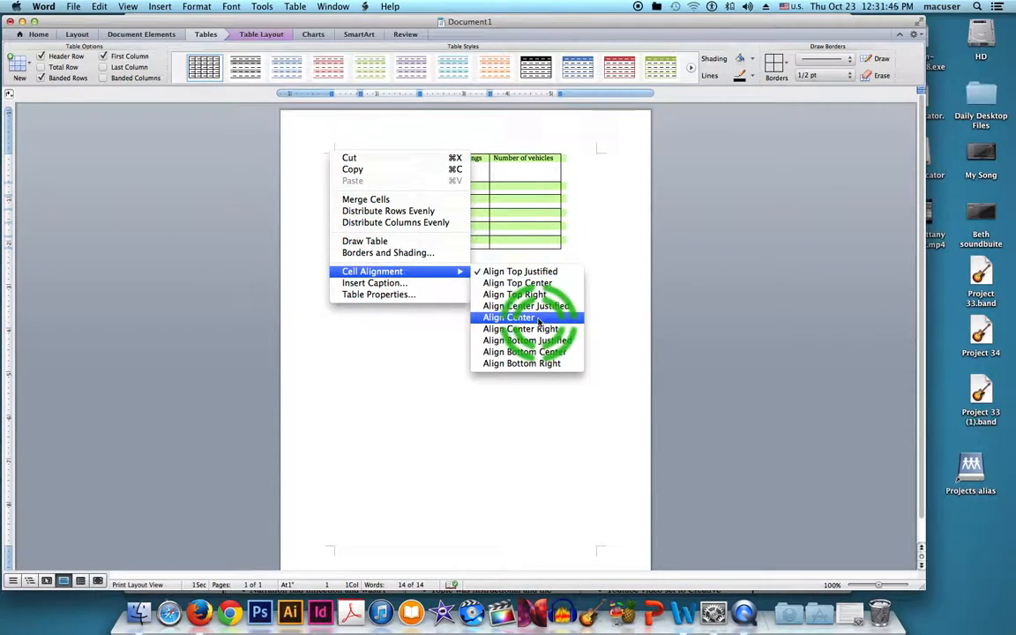
{"action": "left_click", "coordinate": [508, 318]}
{"action": "type", "text": "4"}
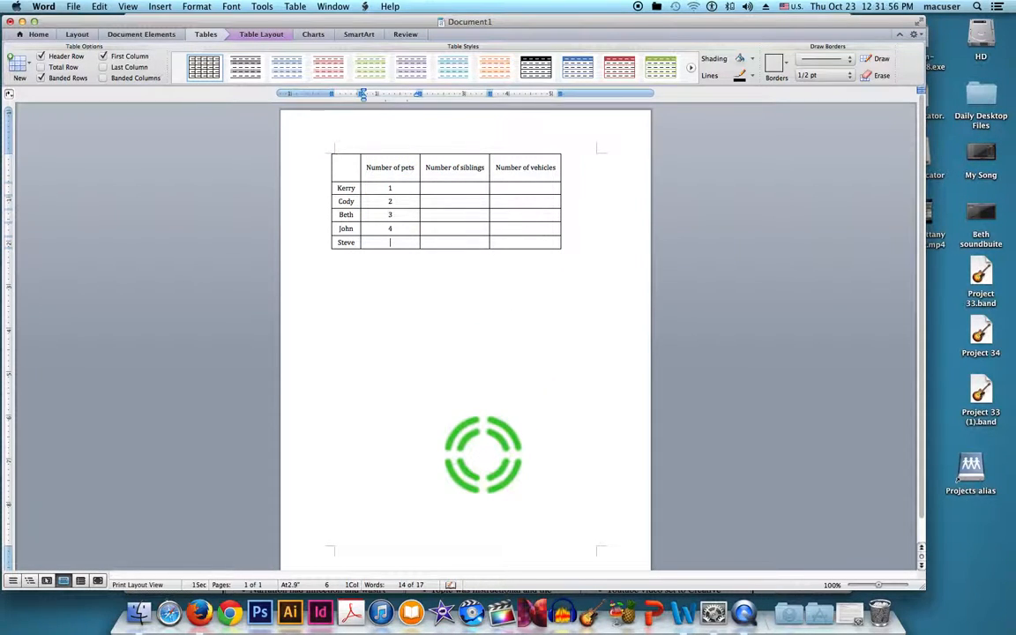
Enter the pets, siblings and vehicles counts for each classmate
{"action": "type", "text": "5"}
{"action": "left_click", "coordinate": [455, 242]}
{"action": "type", "text": "3"}
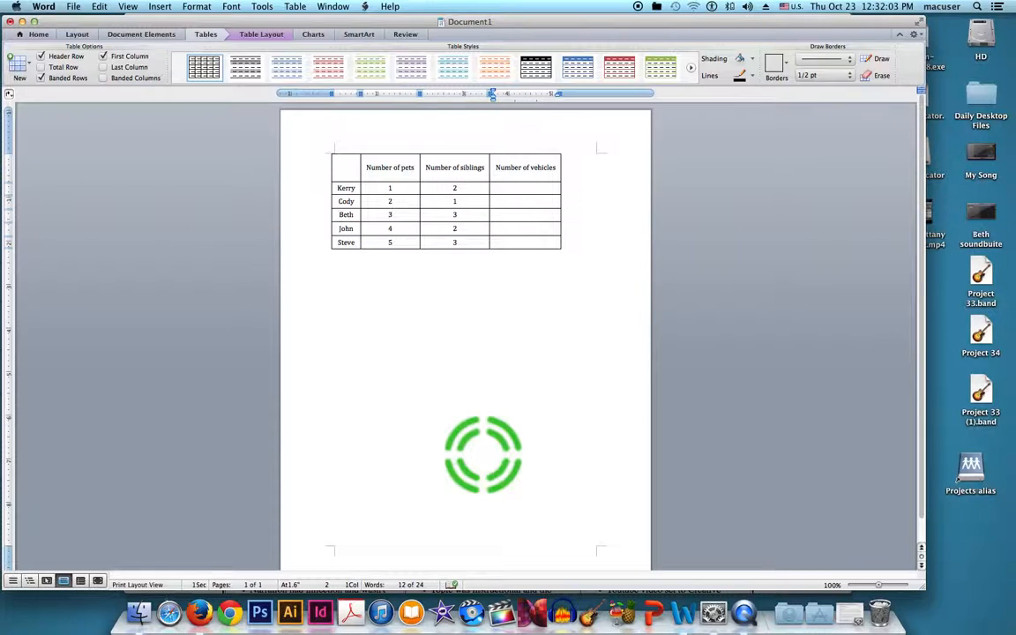
{"action": "type", "text": "2"}
{"action": "type", "text": "1"}
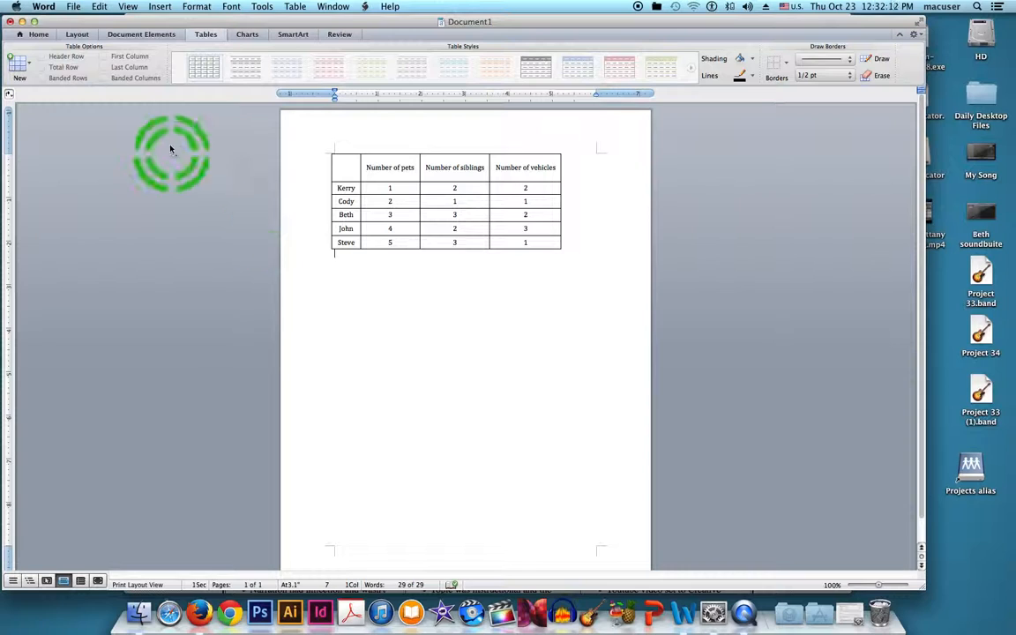
{"action": "mouse_move", "coordinate": [558, 303]}
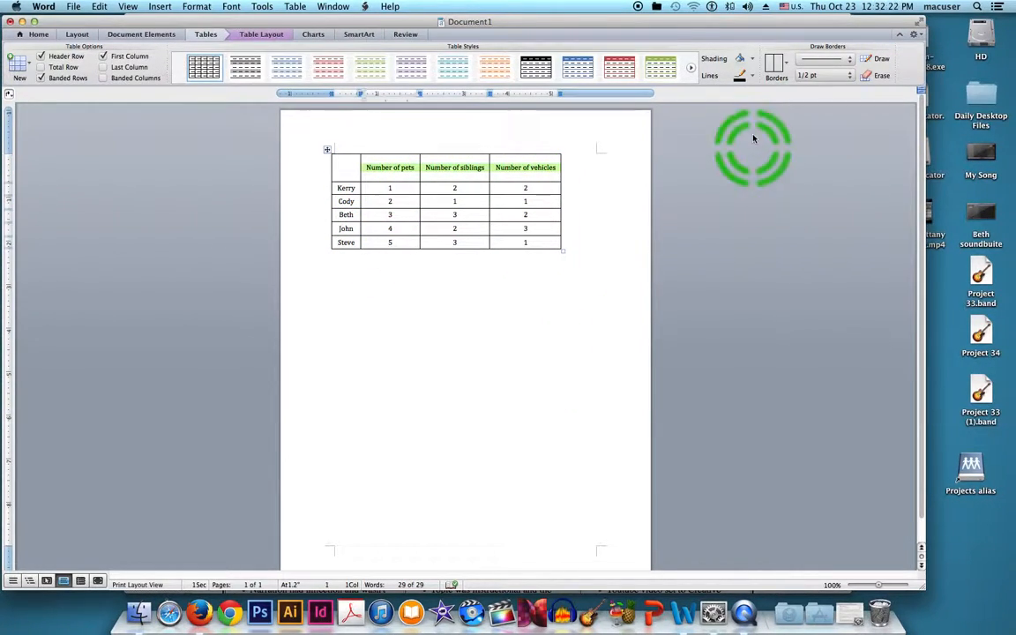
{"action": "mouse_move", "coordinate": [539, 300]}
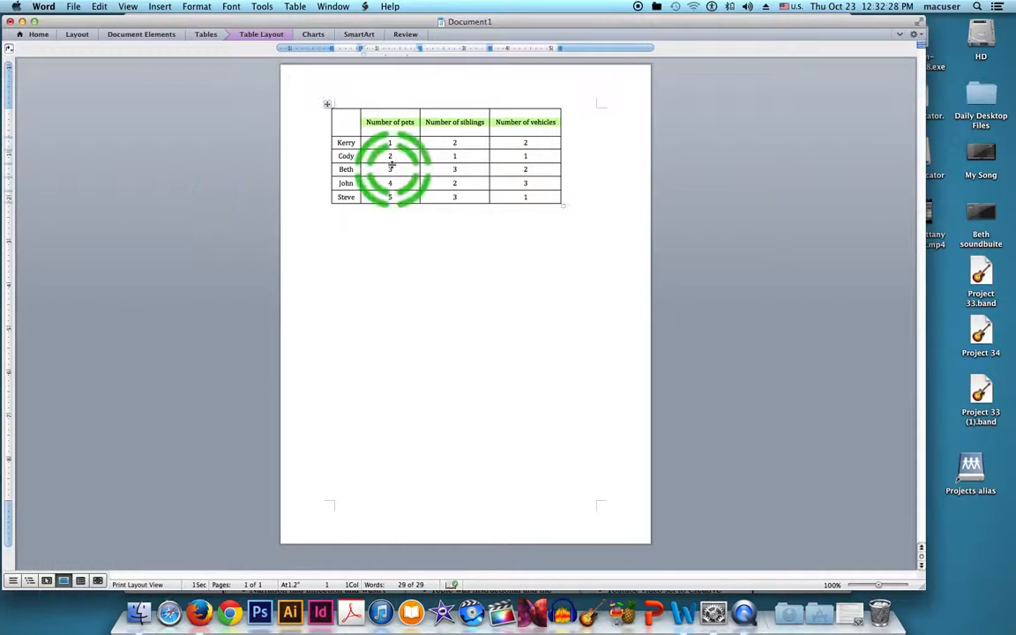
Shade the heading row yellow from the Shading palette
{"action": "left_click", "coordinate": [204, 34]}
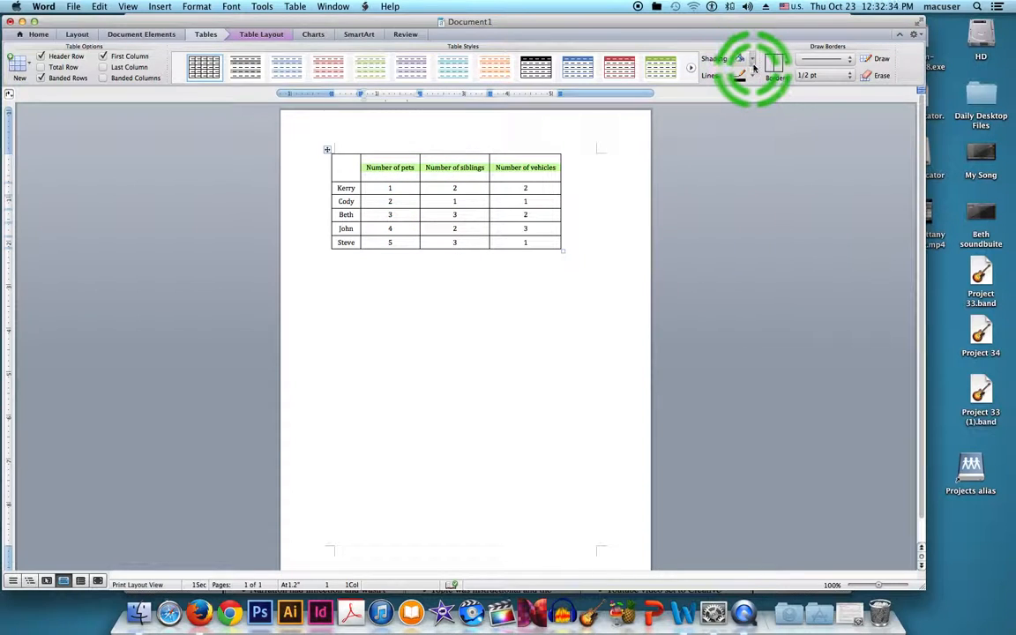
{"action": "left_click", "coordinate": [752, 60]}
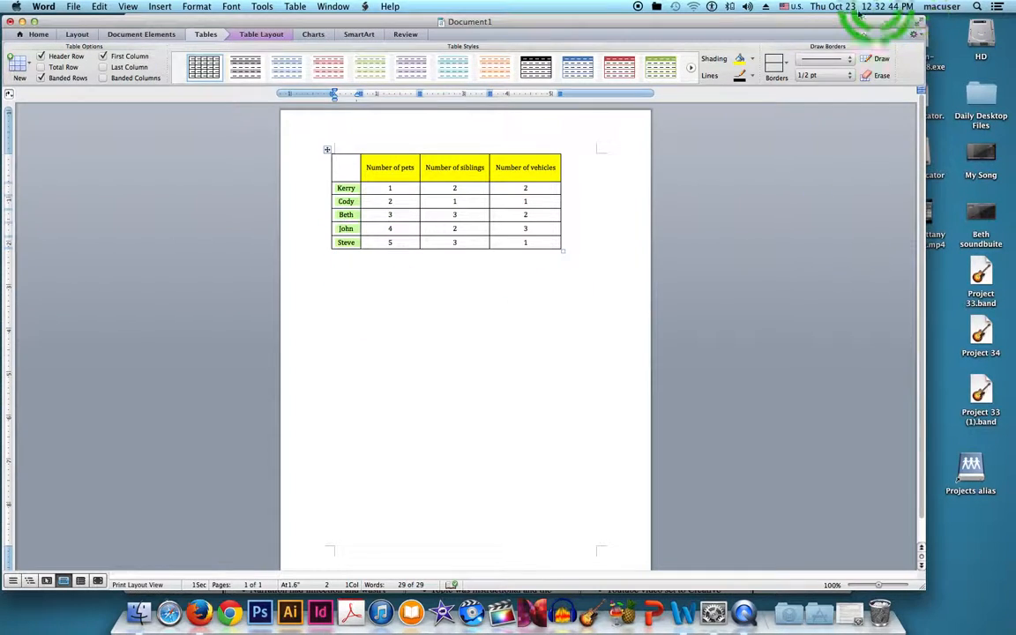
{"action": "left_click", "coordinate": [751, 60]}
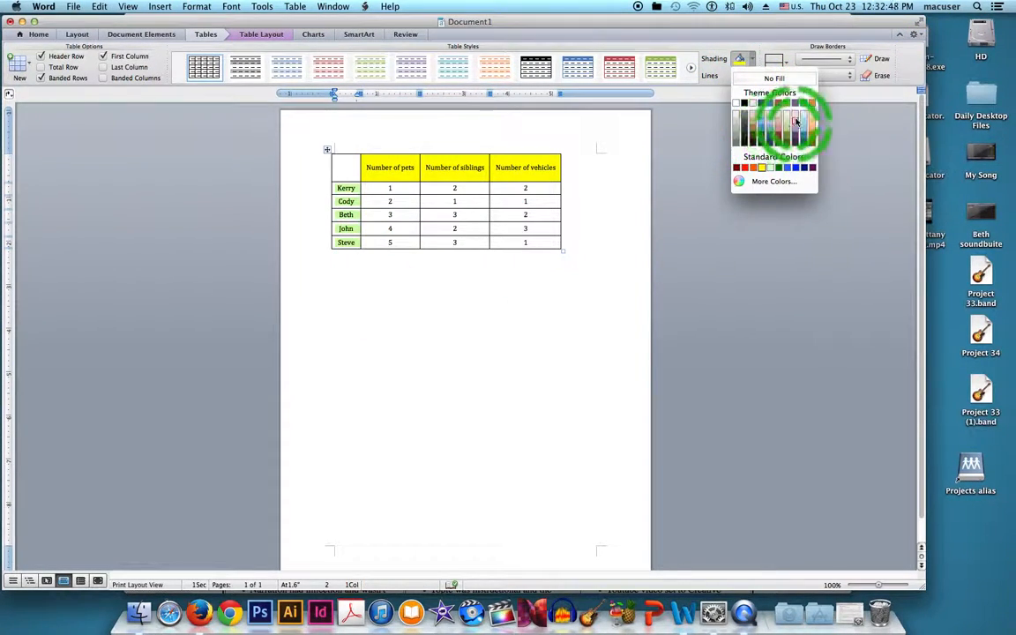
Shade the names column blue, then select the count cells
{"action": "left_click", "coordinate": [794, 121]}
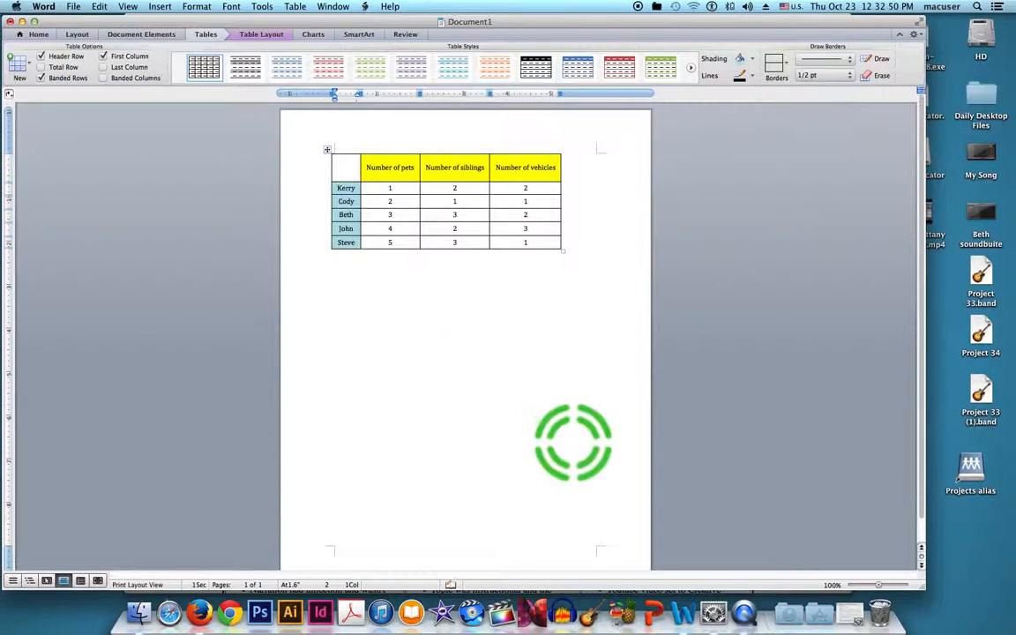
{"action": "left_click", "coordinate": [381, 201]}
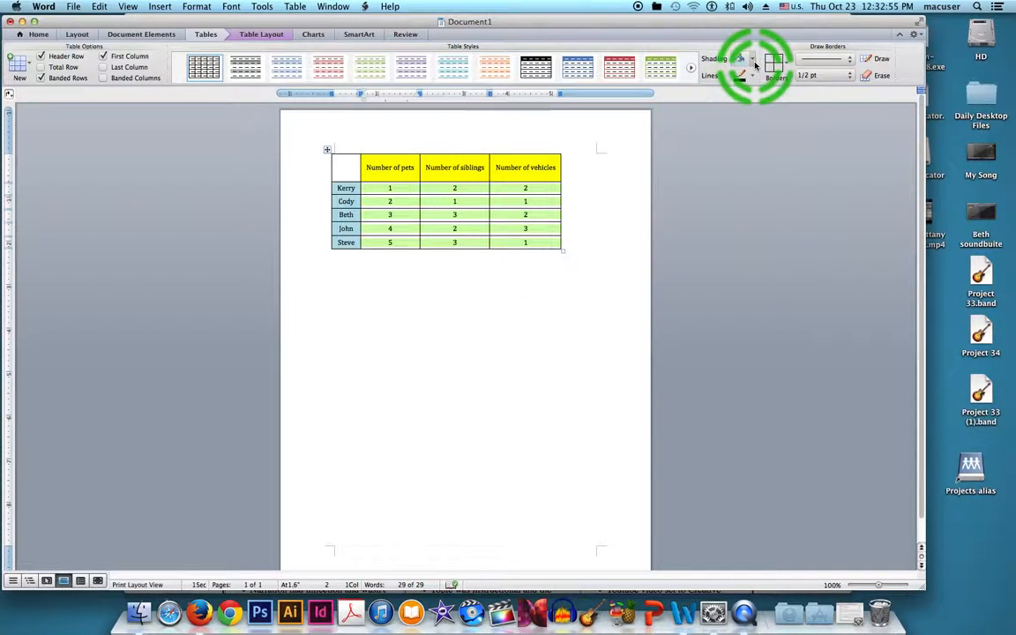
Shade the count cells with Accent 3, Lighter 60% green
{"action": "left_click", "coordinate": [739, 60]}
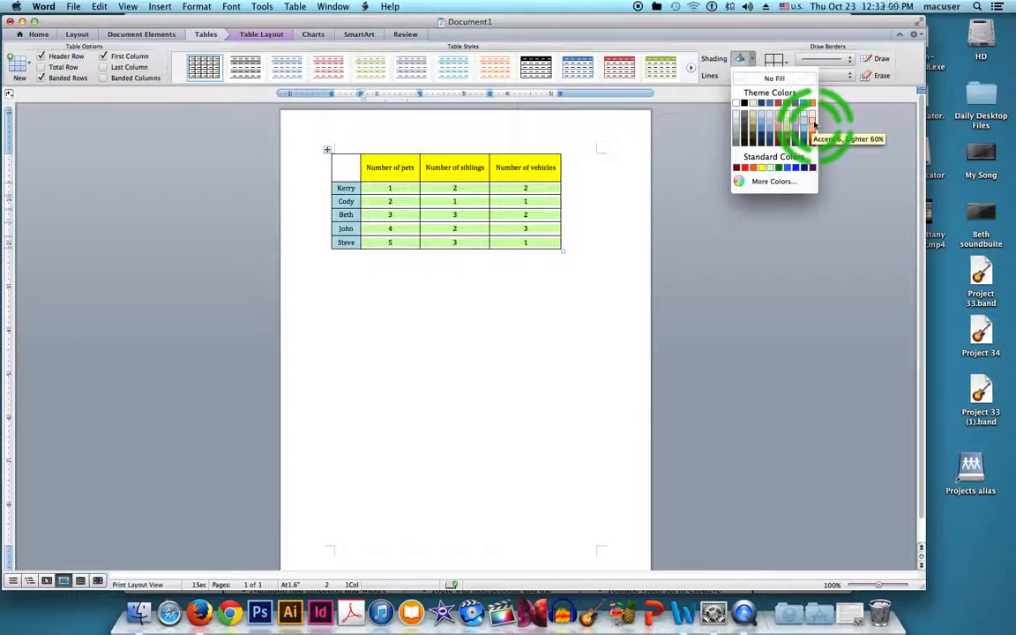
{"action": "left_click", "coordinate": [812, 123]}
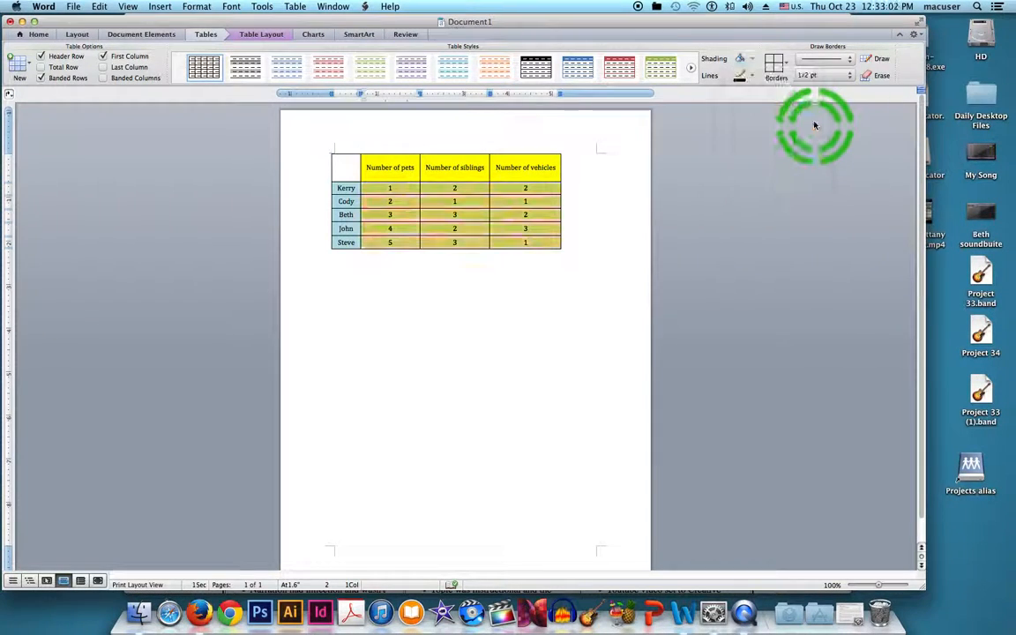